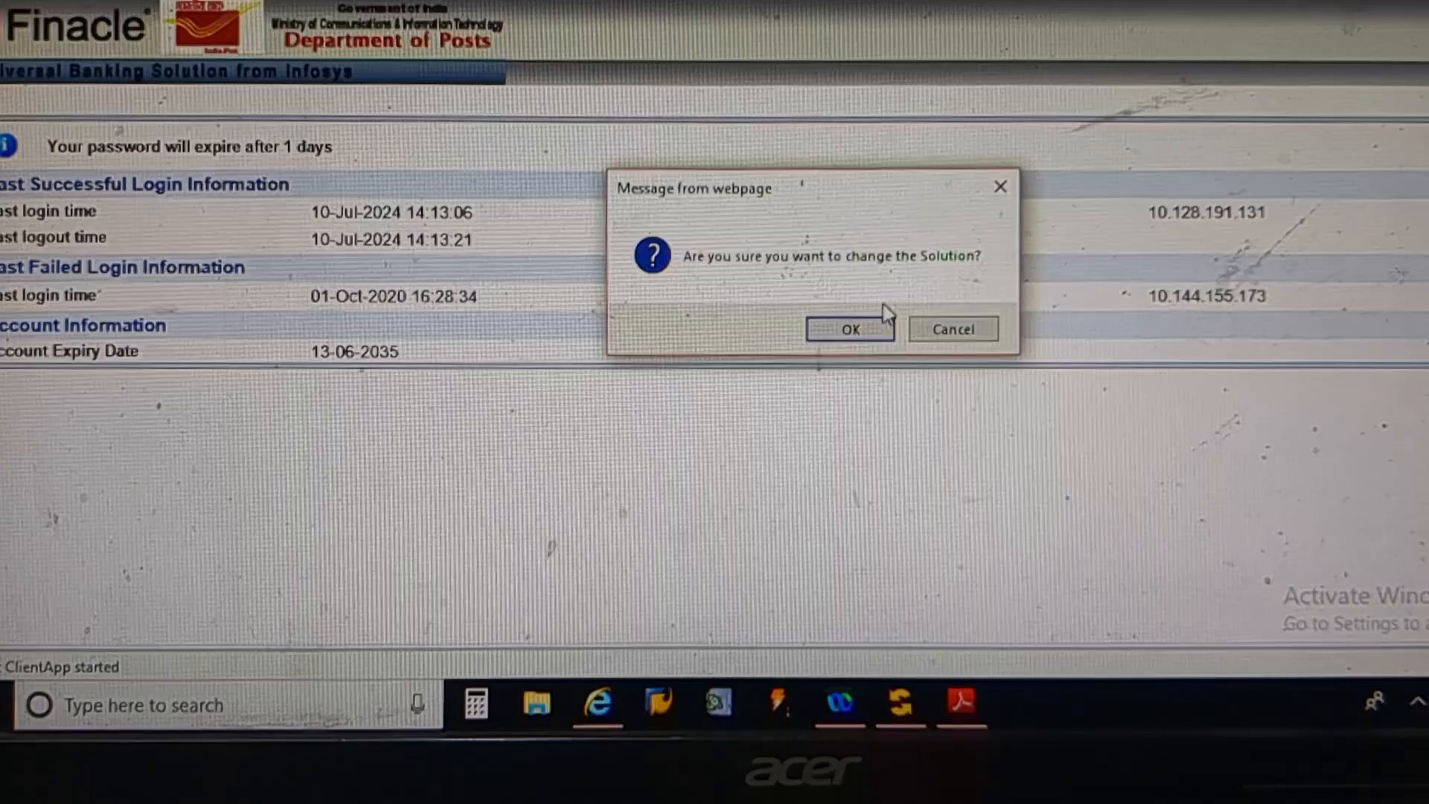
Confirm the solution change so FINCORE loads its welcome page
left_click(849, 329)
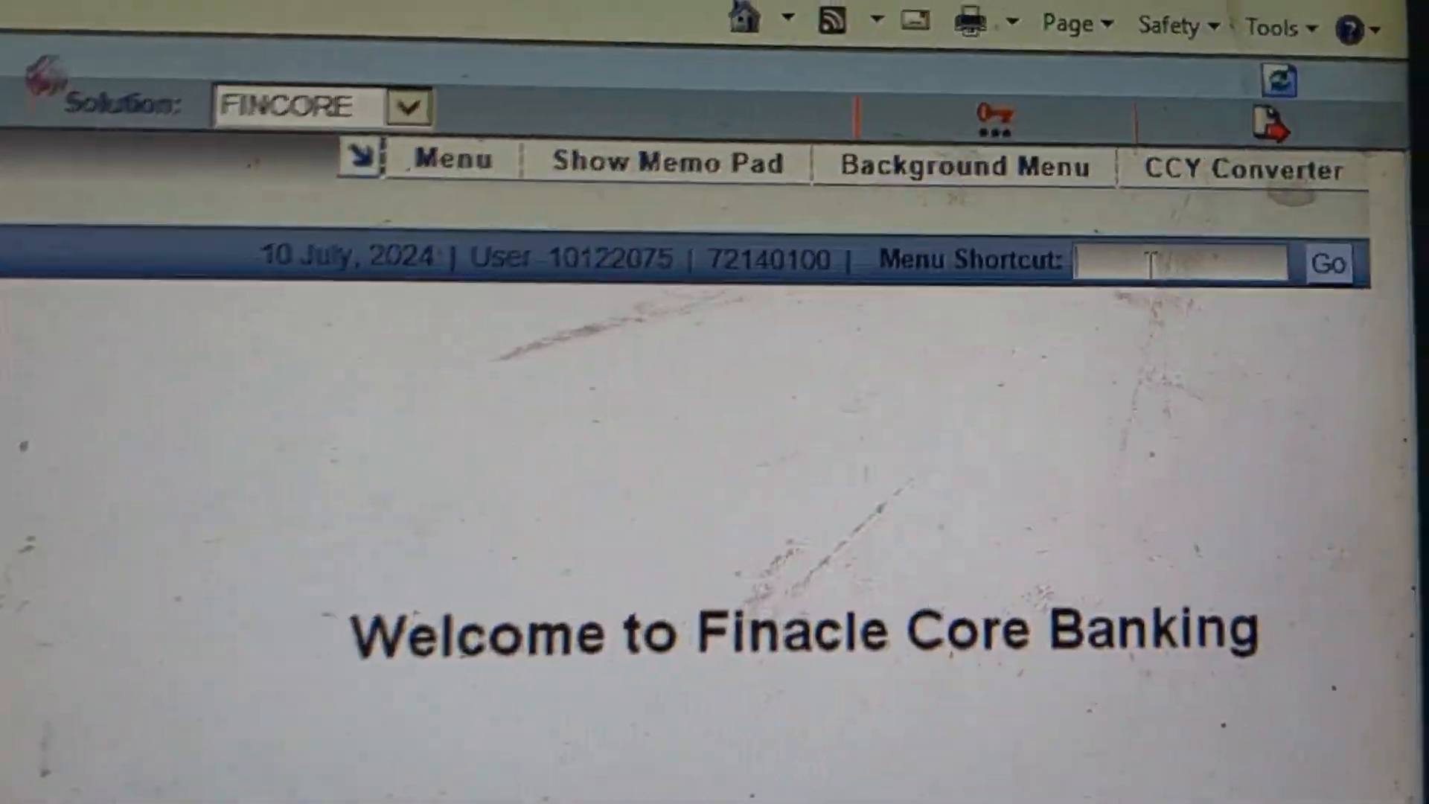
Go to the HFINRPT menu shortcut to list the available reports
type("HFINRPT")
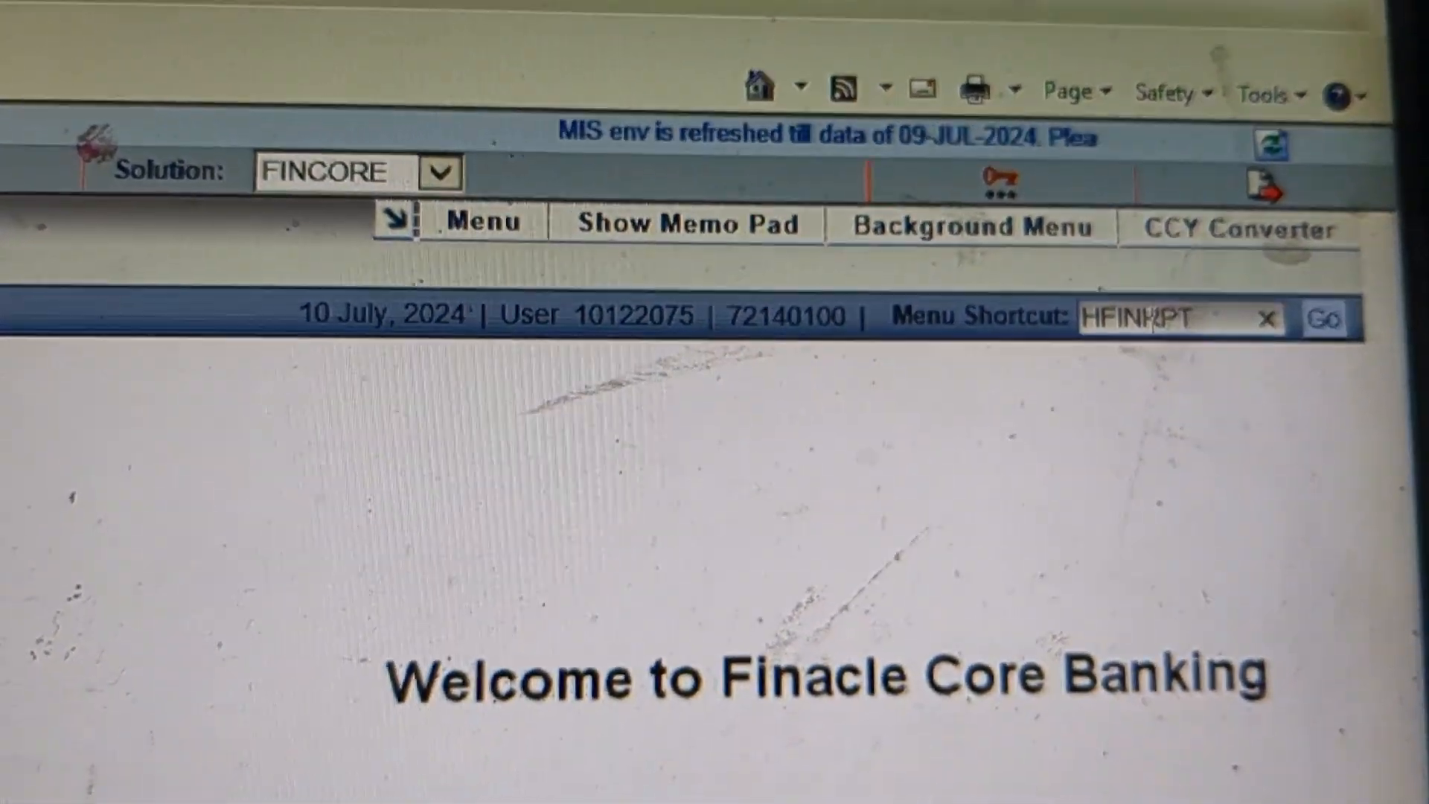
left_click(1324, 317)
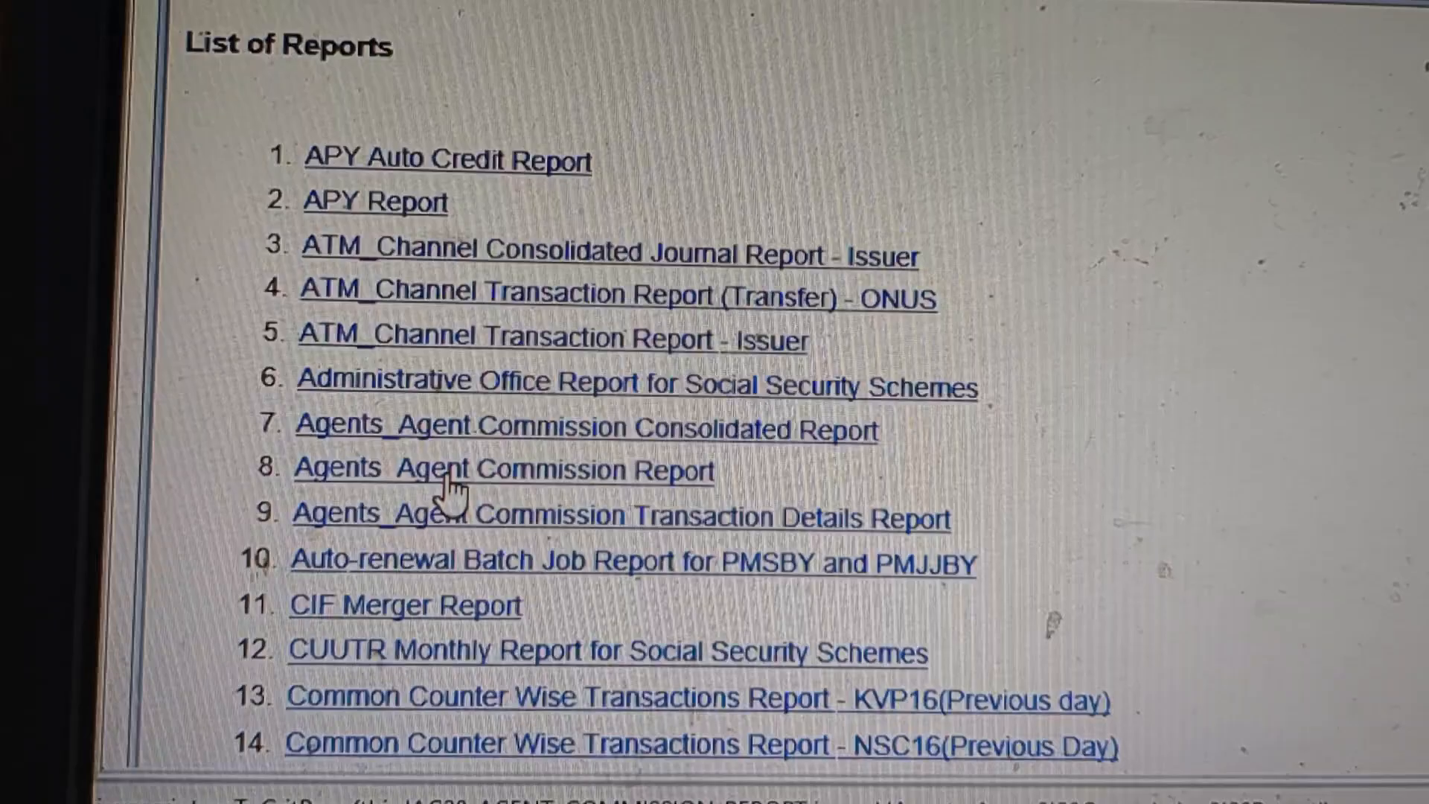
Choose the Agents_Agent Commission Report and set its output format to XLS
left_click(502, 468)
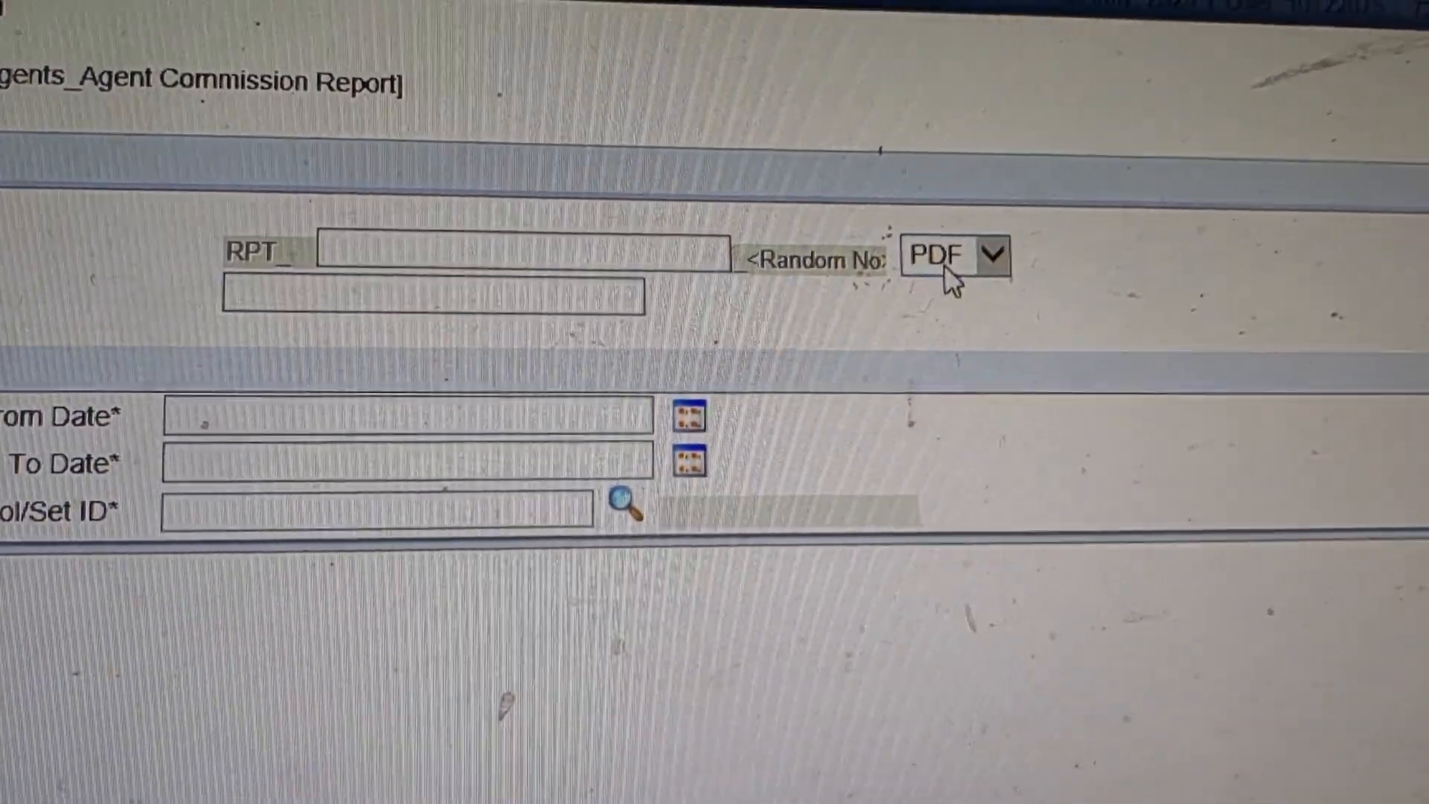
left_click(988, 254)
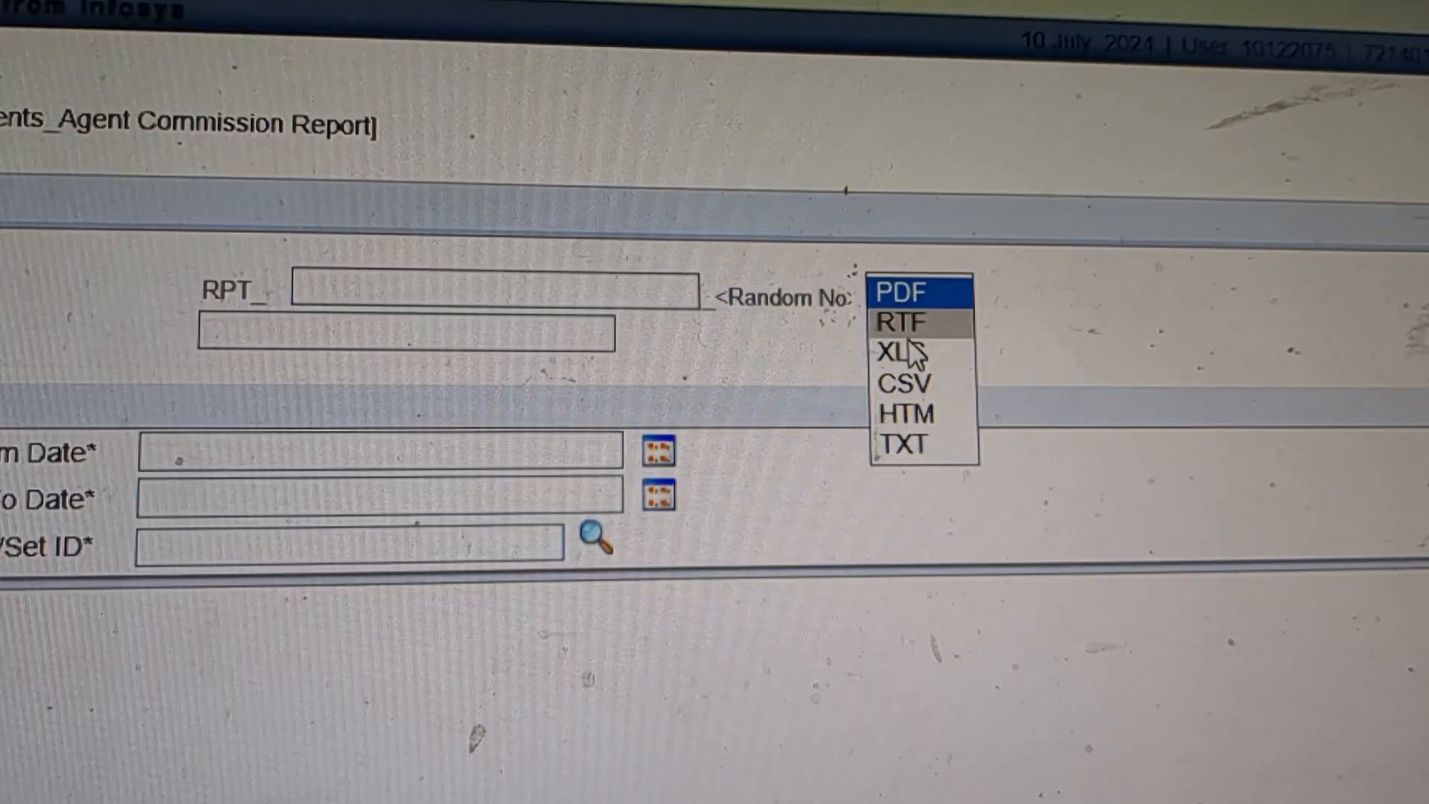
left_click(899, 349)
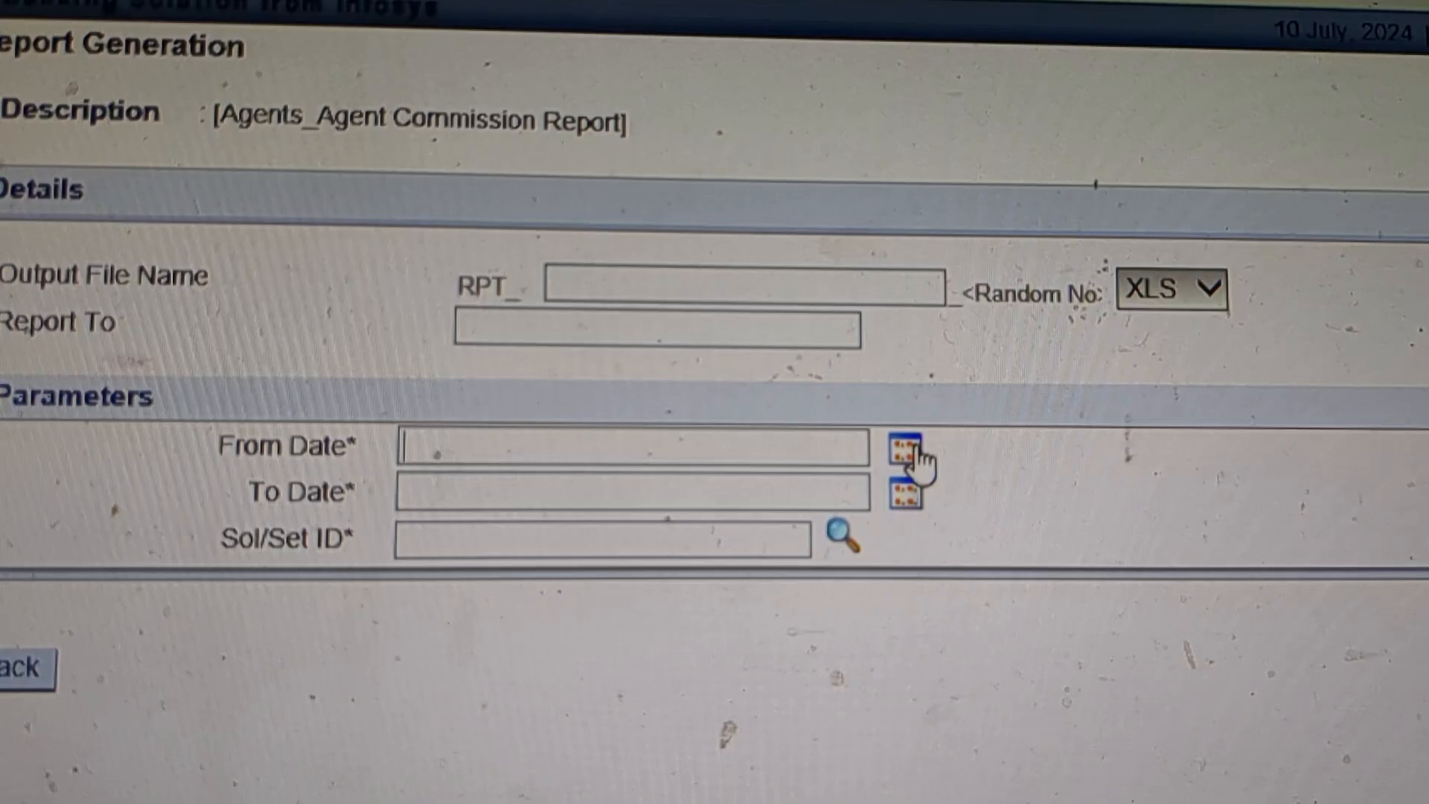
Pick 01-04-2023 as the From Date using the calendar
left_click(902, 448)
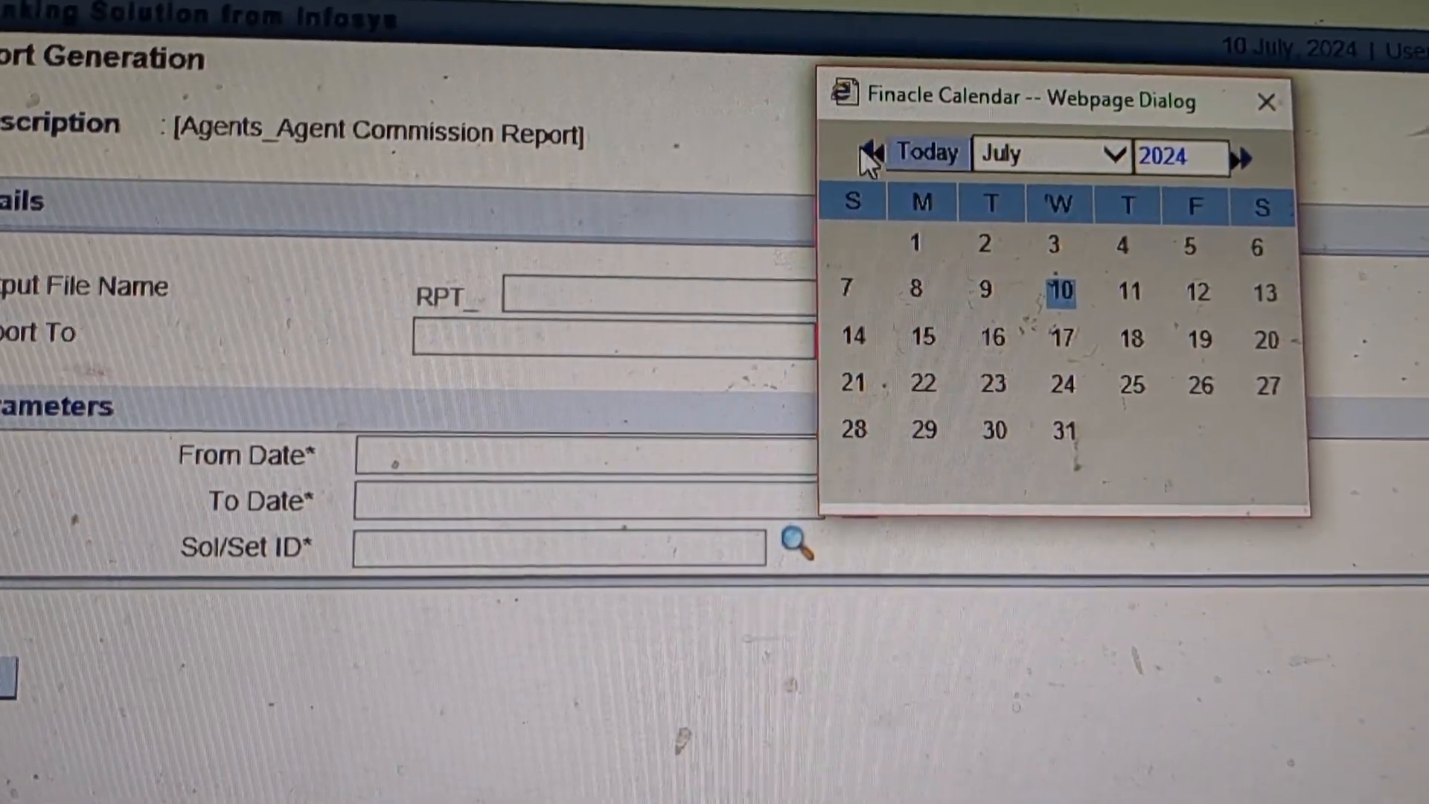
left_click(867, 158)
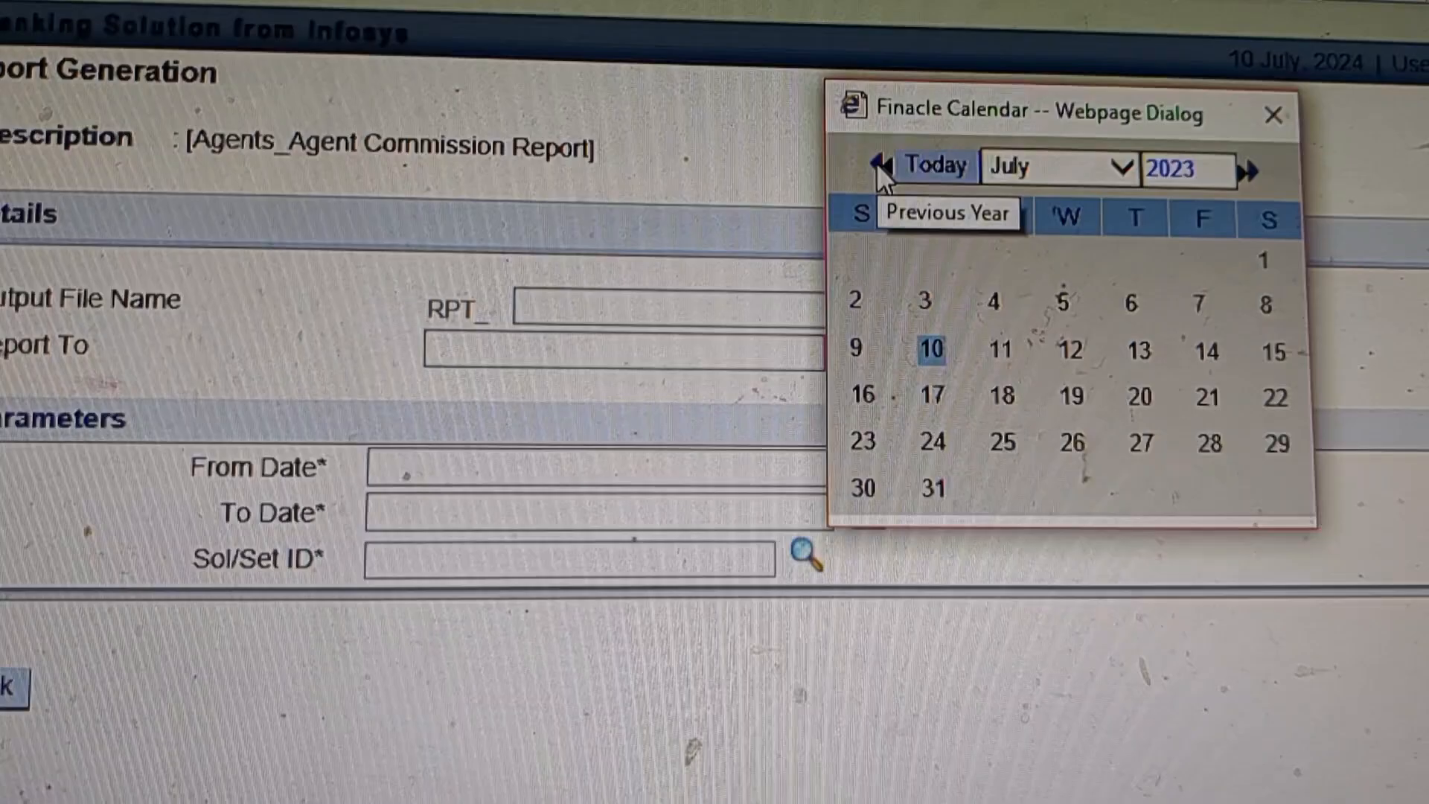
left_click(1057, 168)
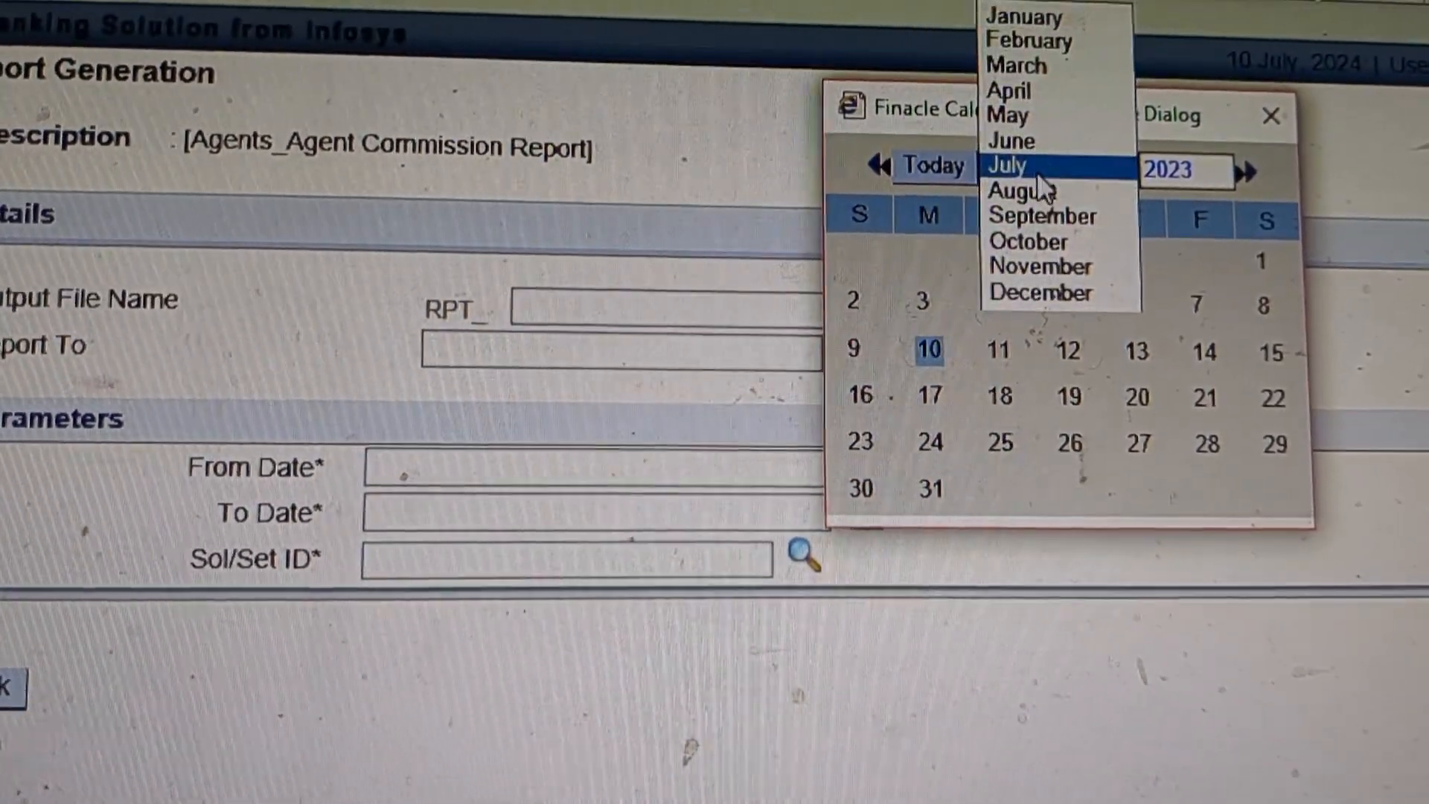
left_click(1007, 91)
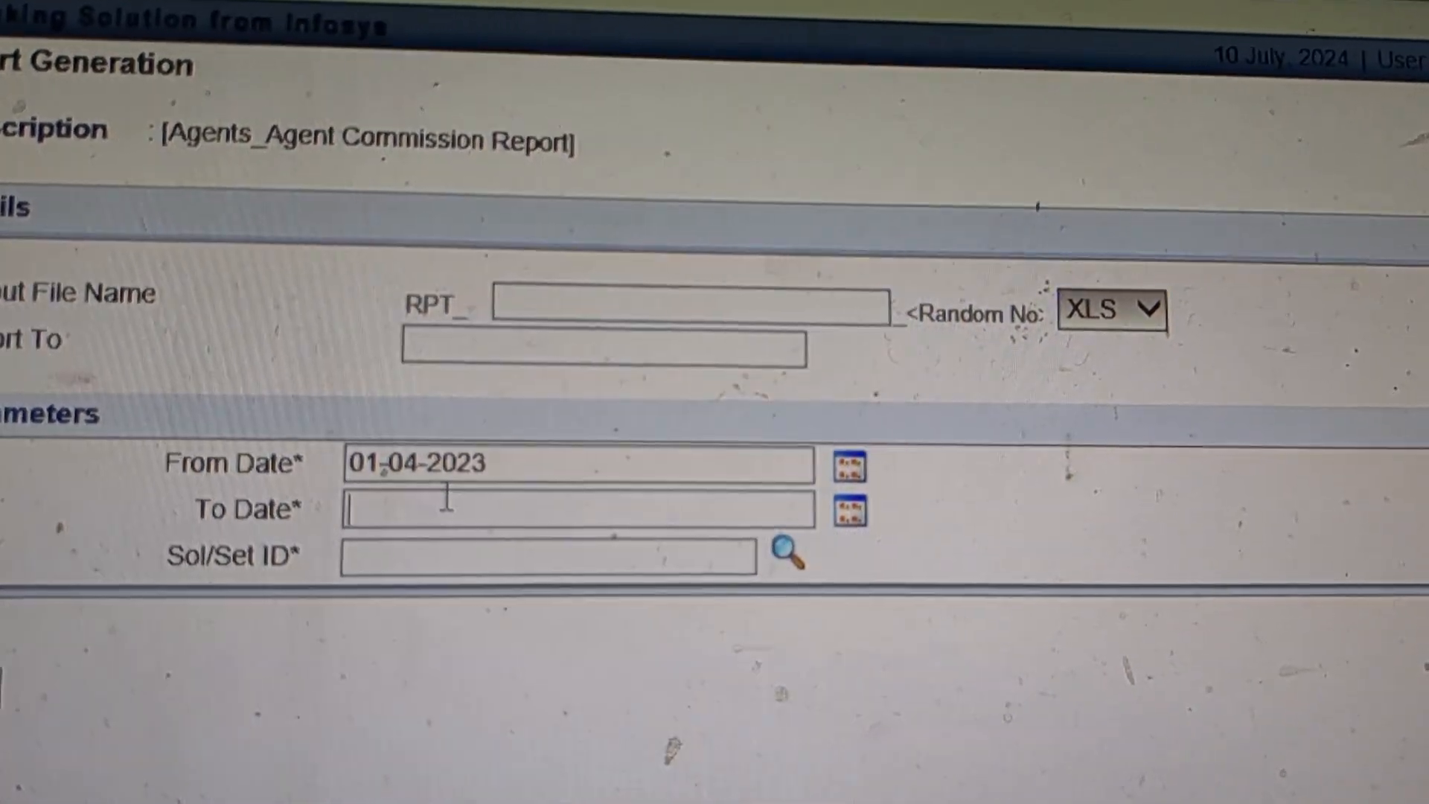
Pick 30-04-2023 as the To Date using the calendar
left_click(847, 509)
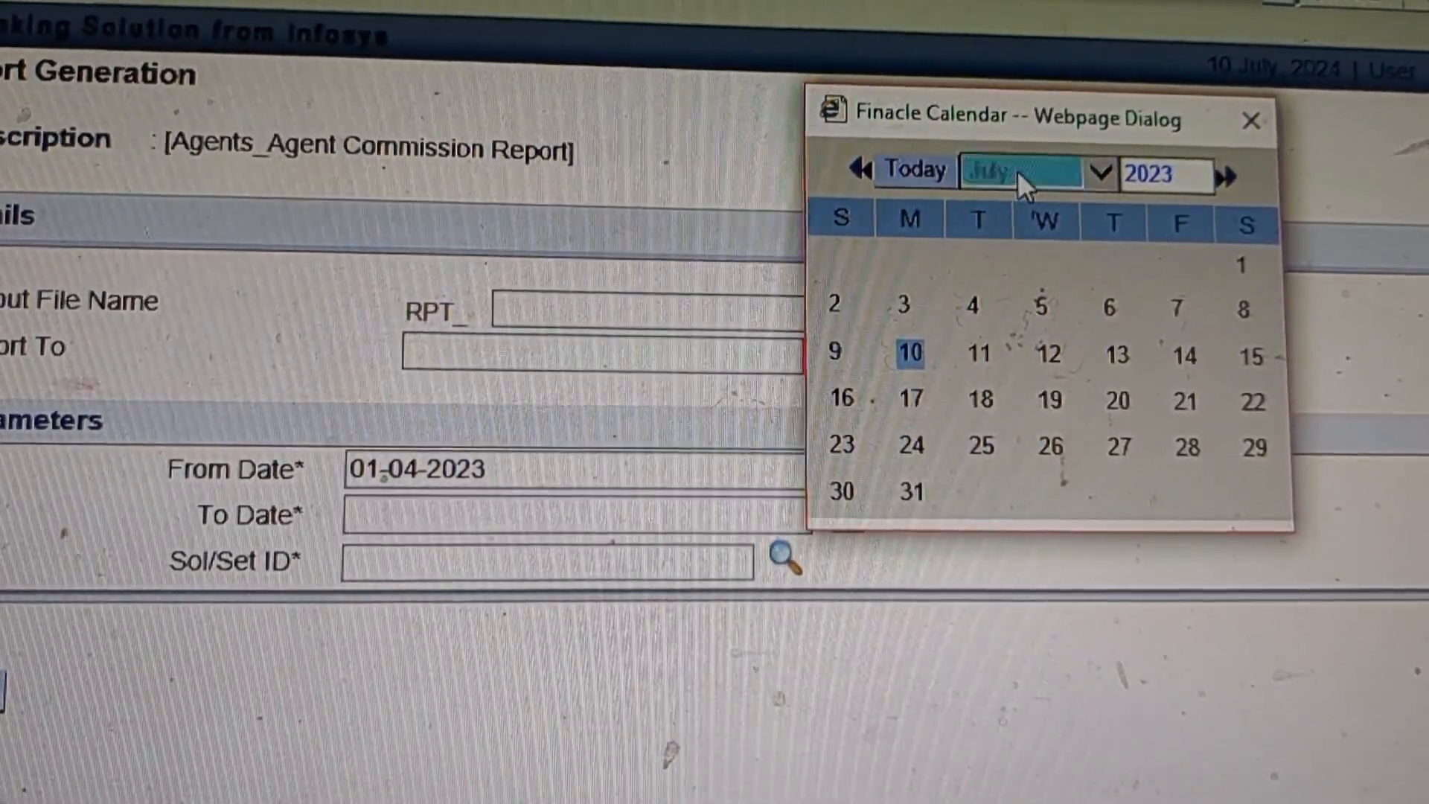
left_click(1039, 174)
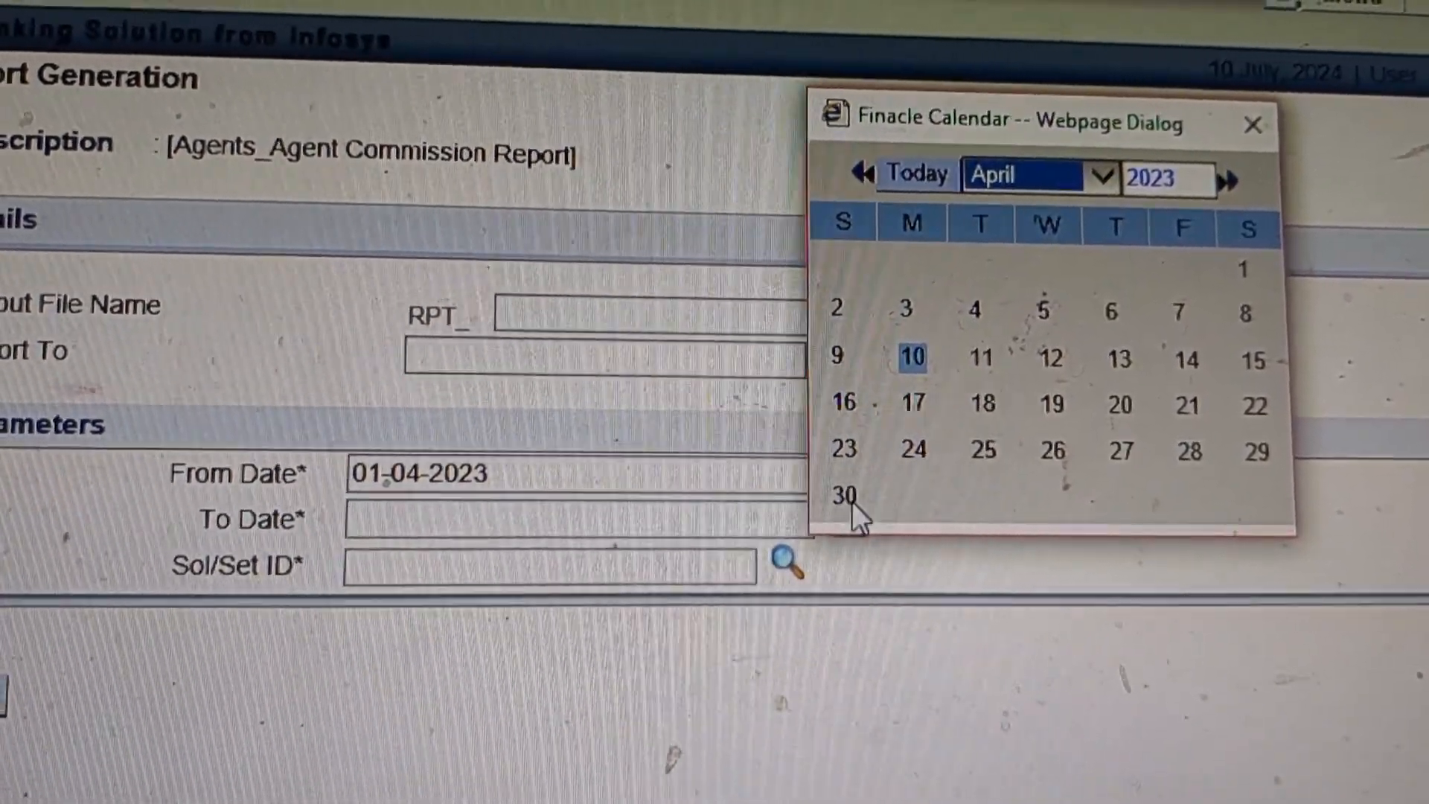
left_click(844, 494)
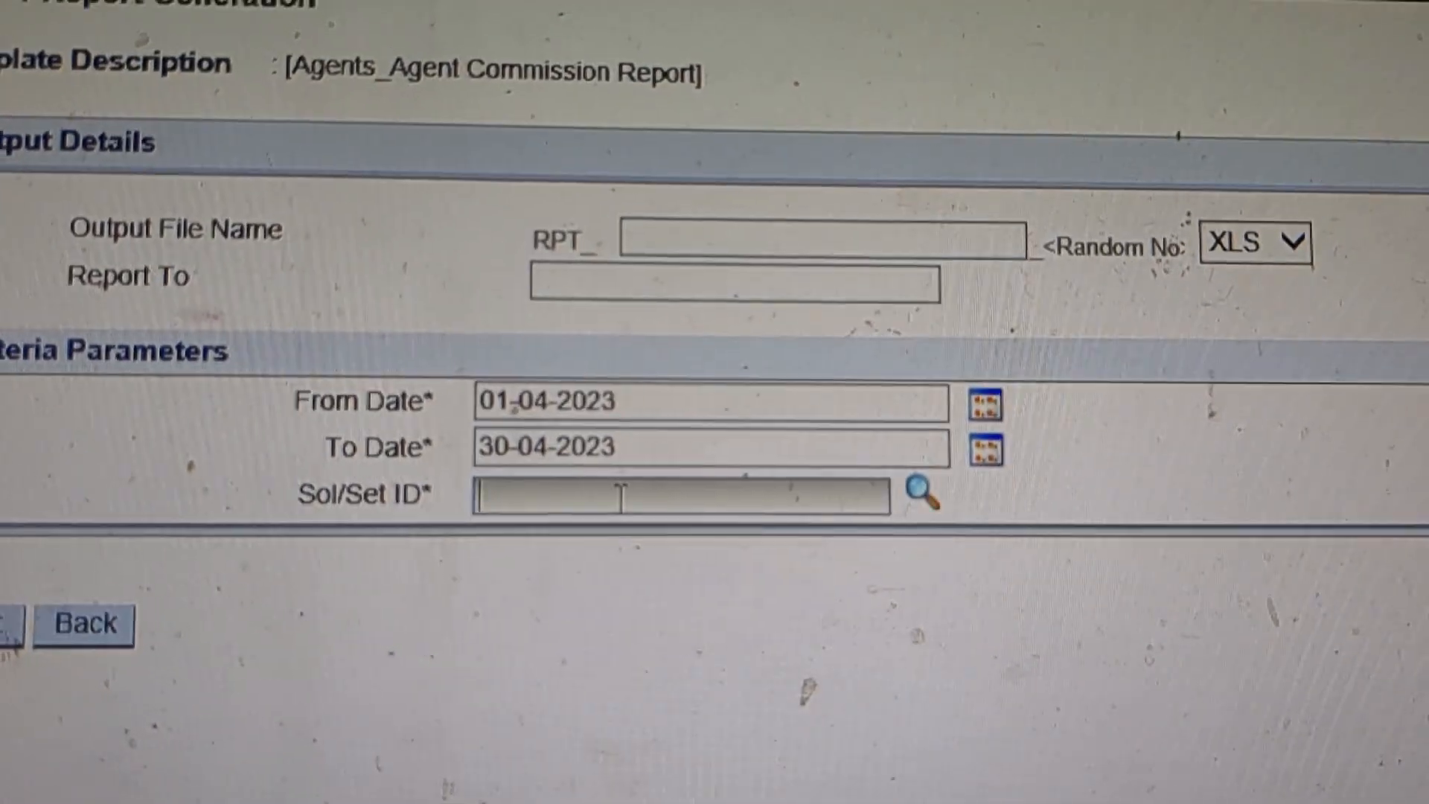
Enter Sol/Set ID 72140100 and submit the report for background generation
type("72140100")
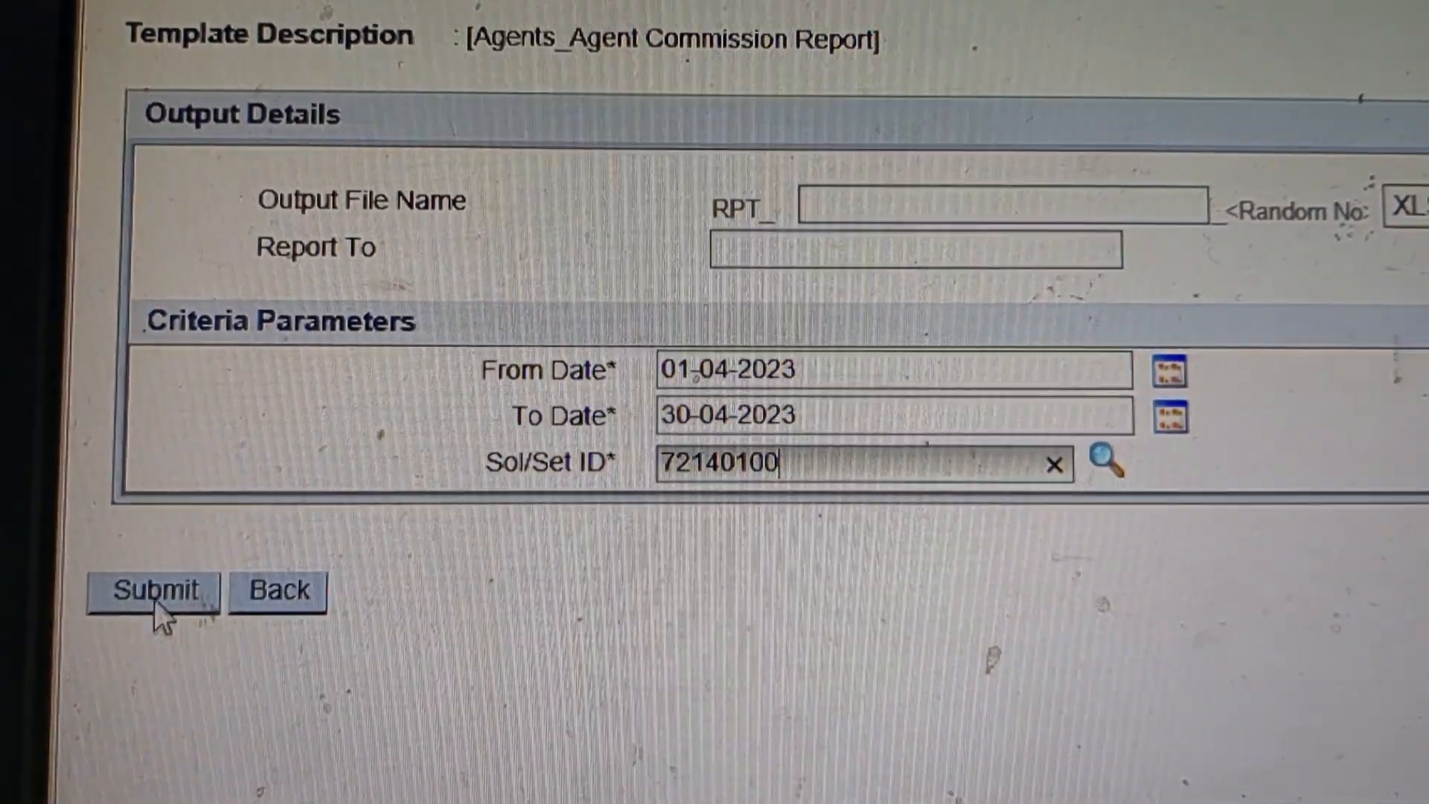
left_click(154, 591)
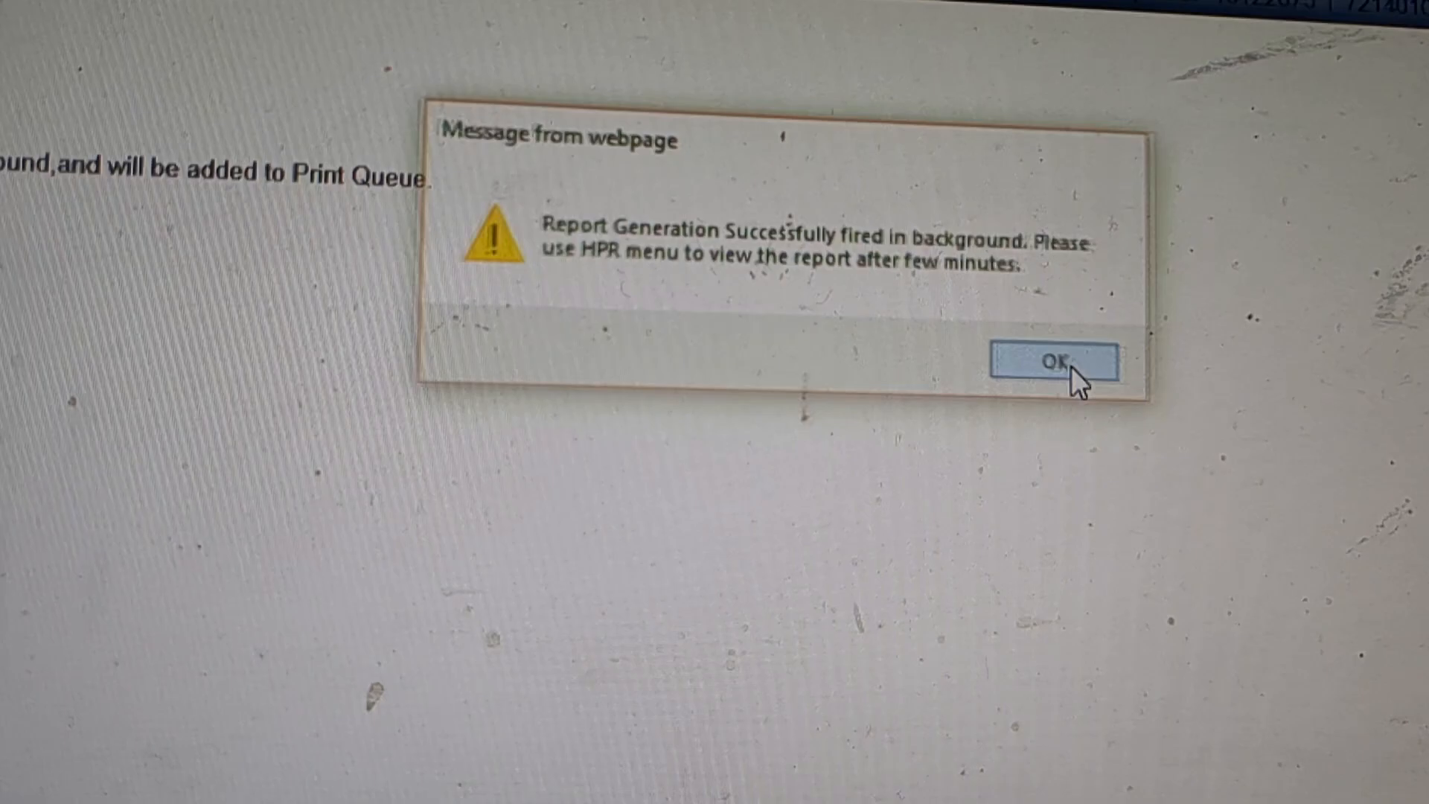
Dismiss the generation notice and go to the HPR Print Queue Inquiry page
left_click(1049, 362)
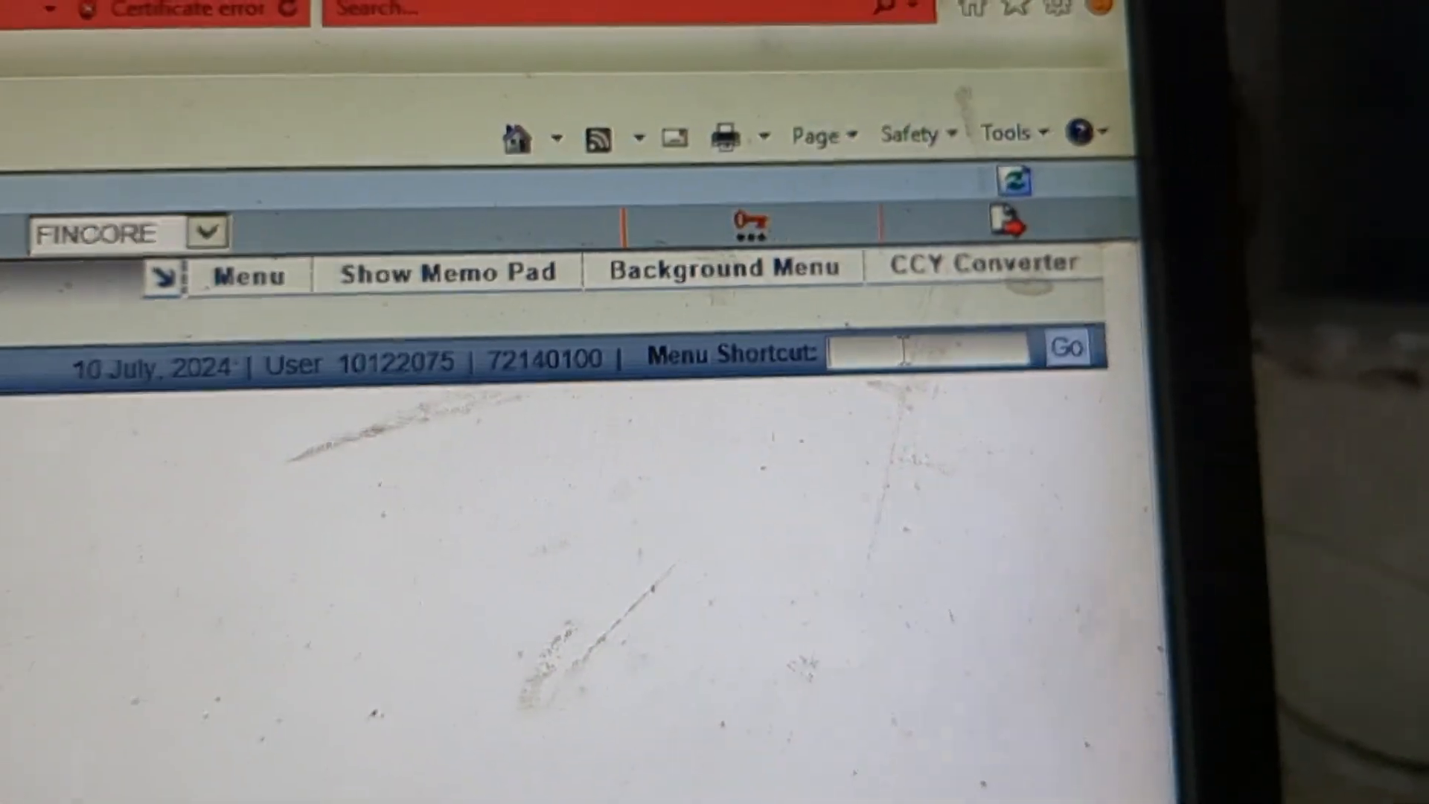
type("HP")
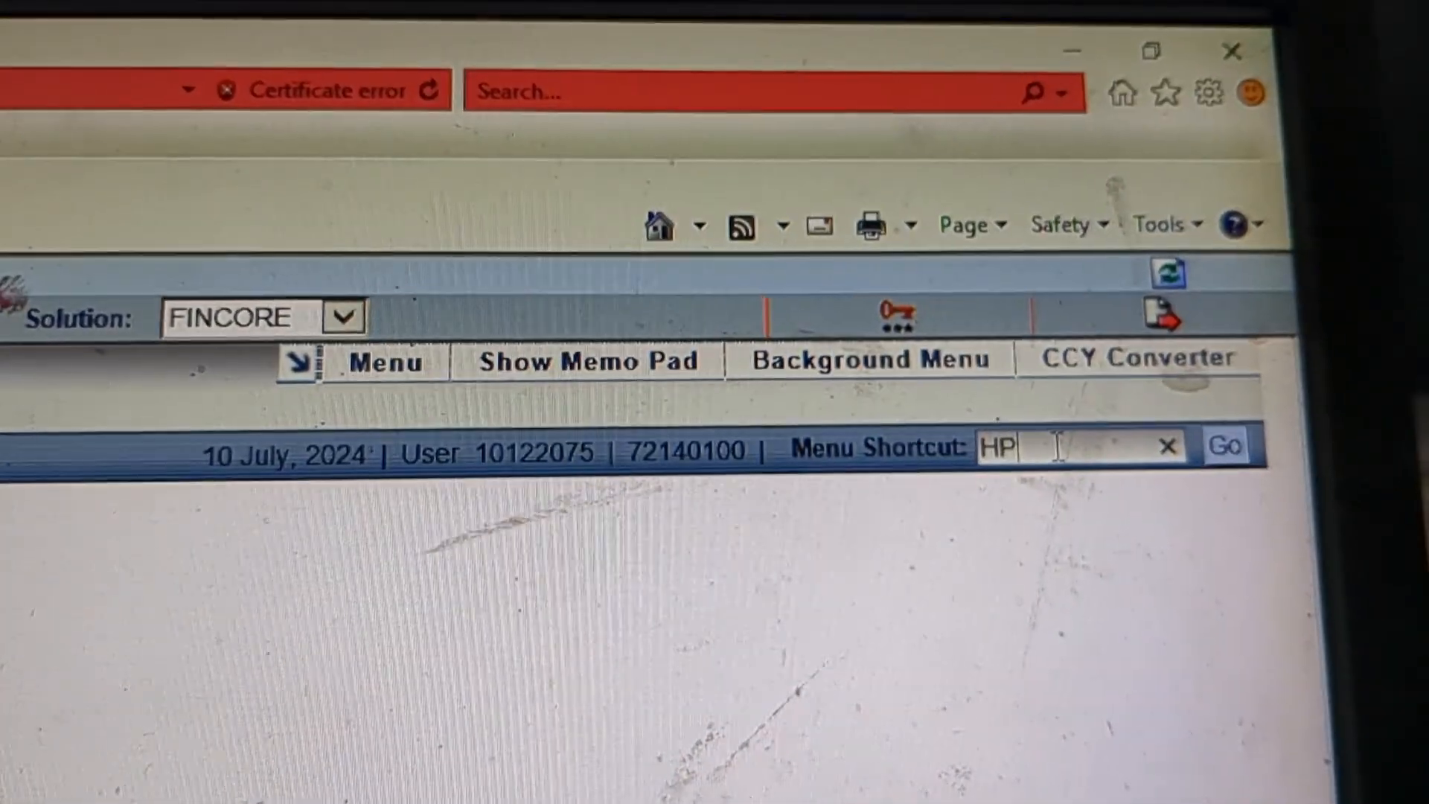
type("R")
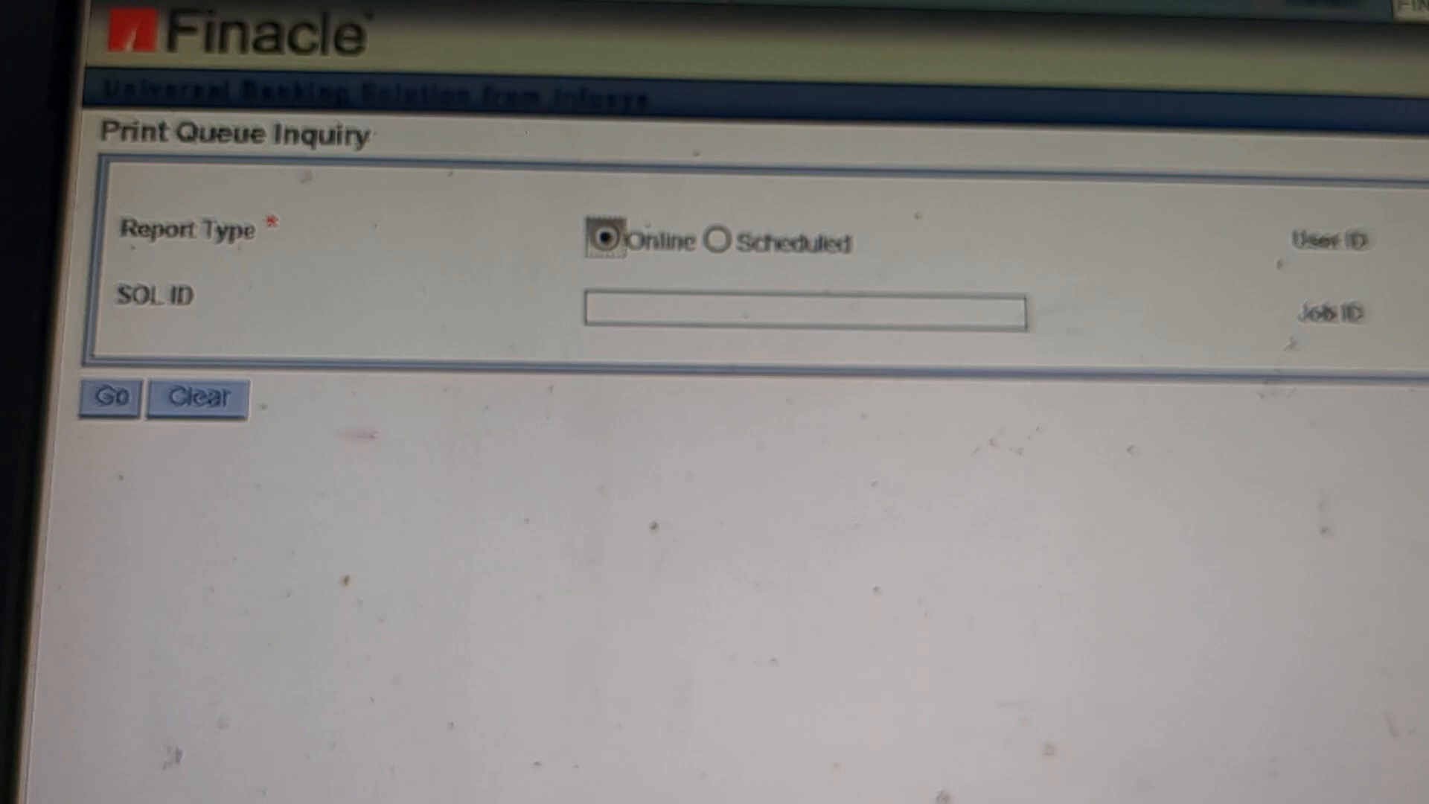
List the Online print queue and tick the first Agents_Agent Commission Report row
left_click(109, 396)
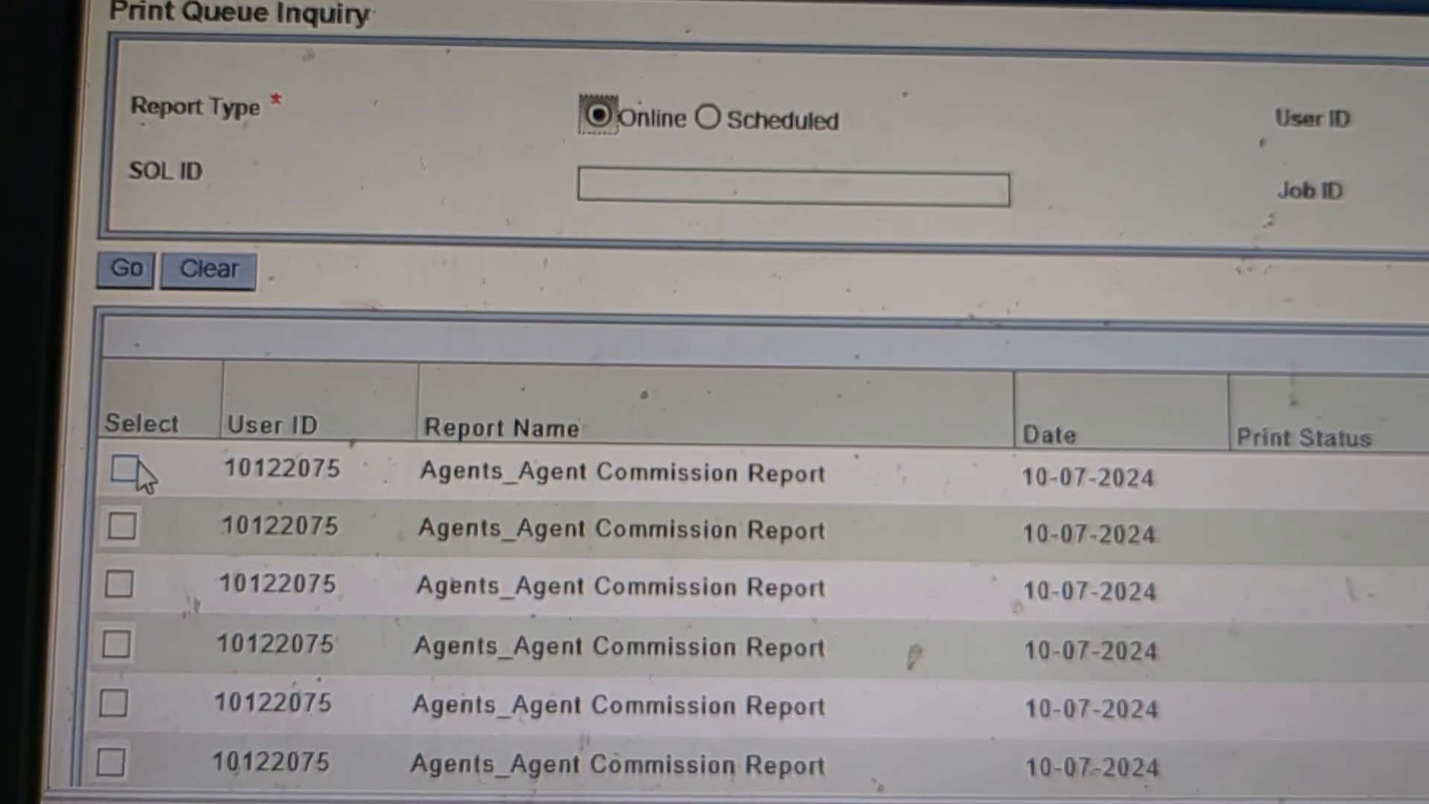
left_click(124, 469)
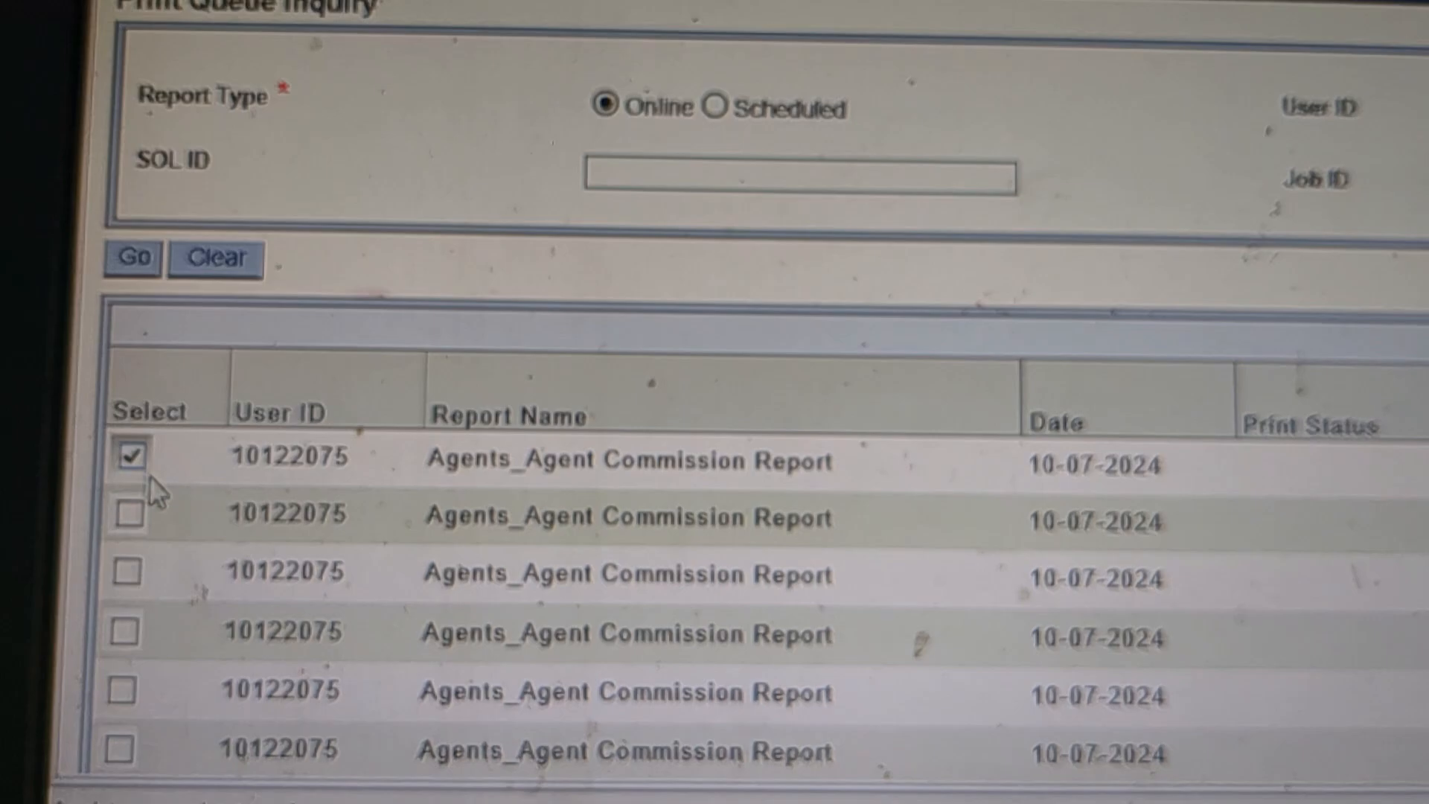
scroll("down", 3)
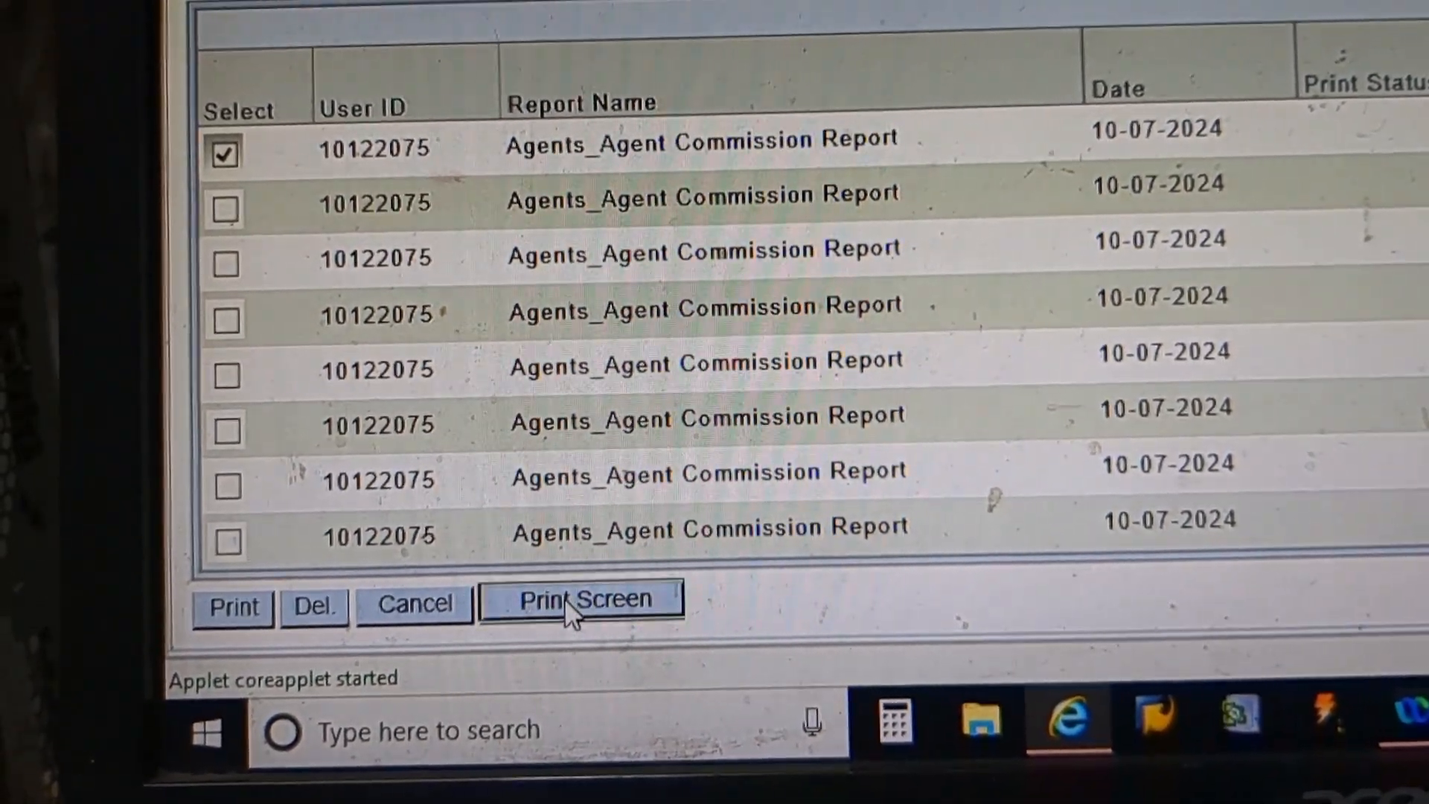
Print Screen the marked report and choose Save as for REPORT.xls
left_click(581, 600)
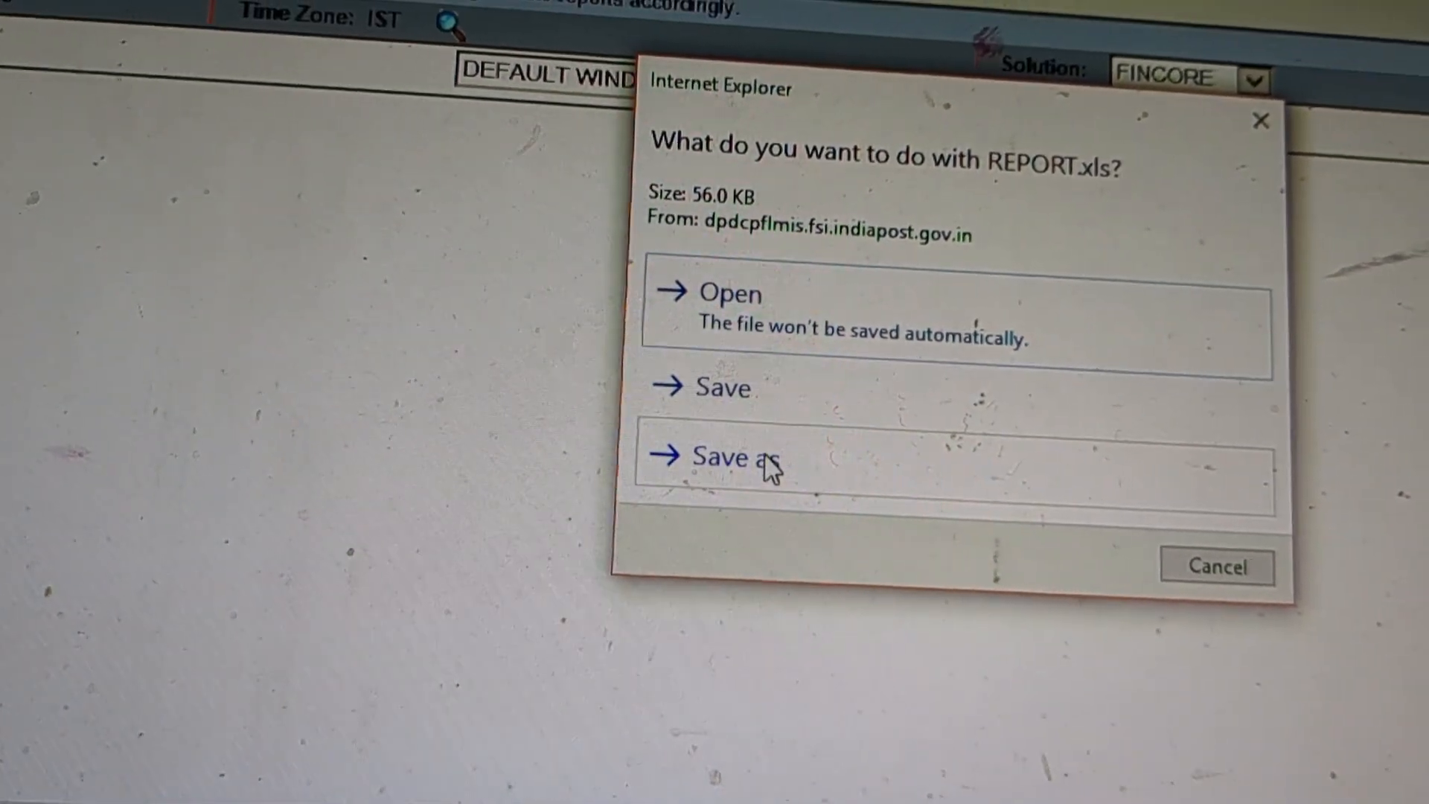
left_click(734, 457)
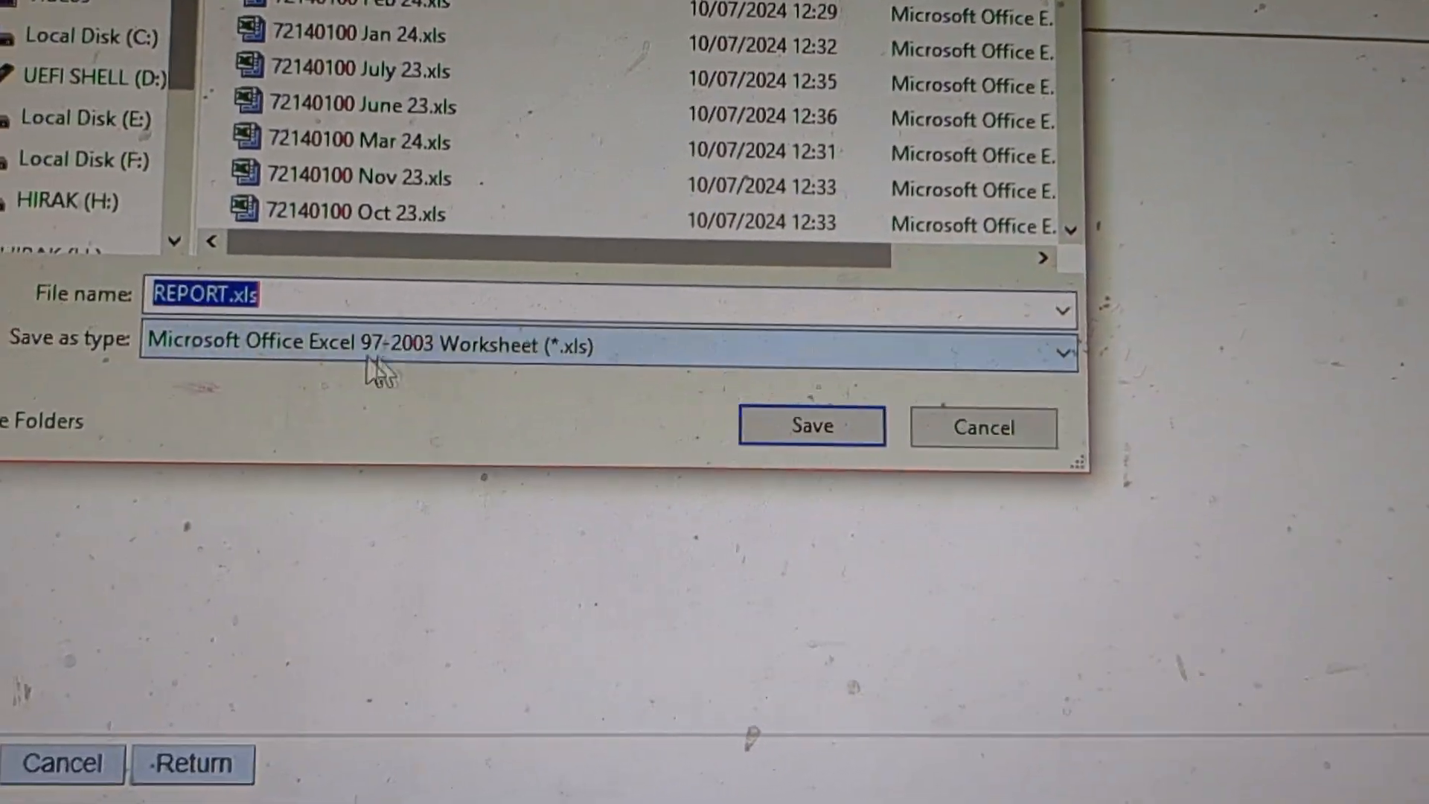